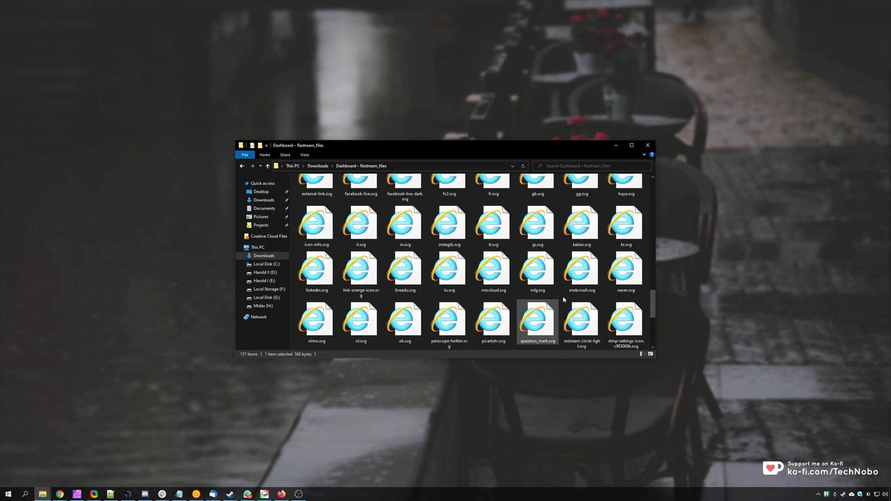
Step: Open the it.svg file from the folder listing to see how it currently displays
left_click(449, 222)
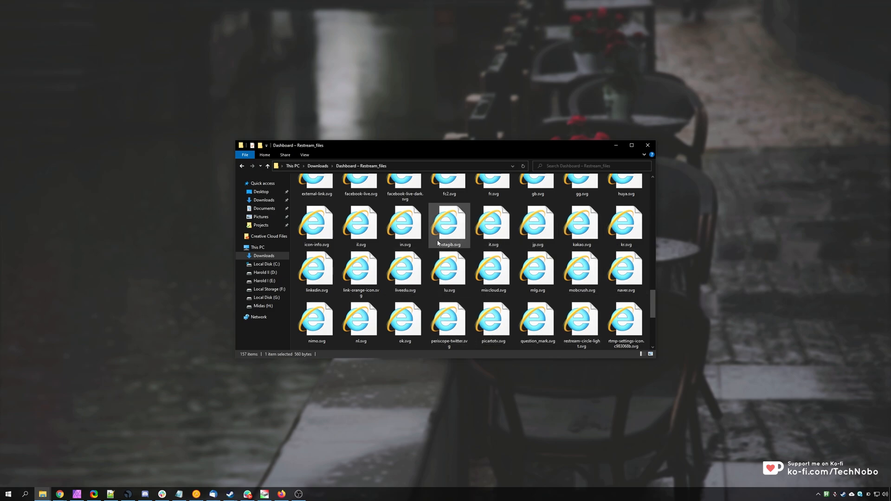
mouse_move(626, 268)
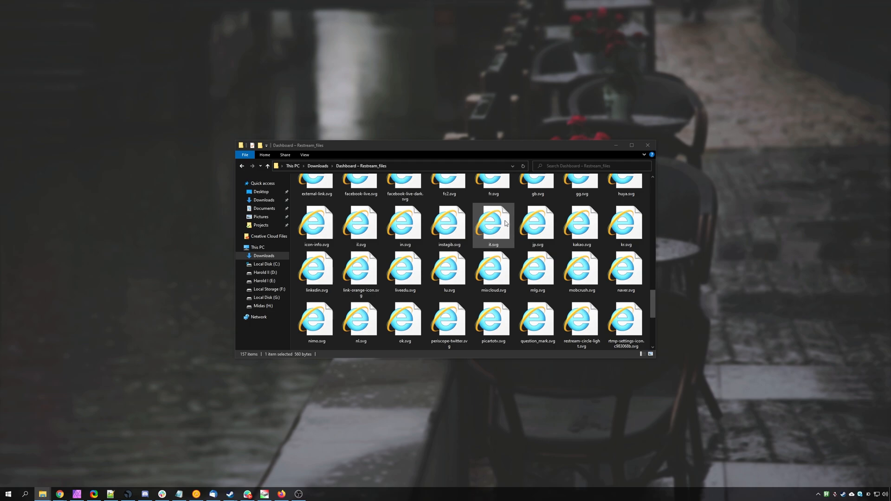
left_click(493, 224)
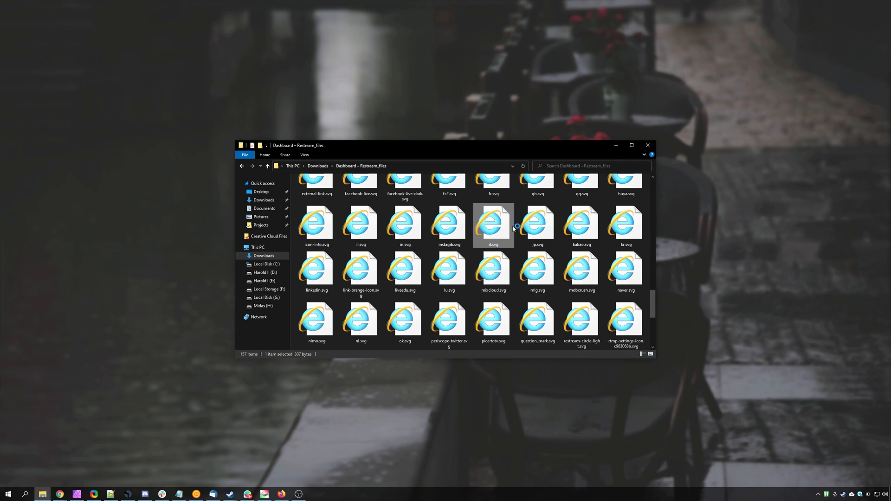
double_click(493, 225)
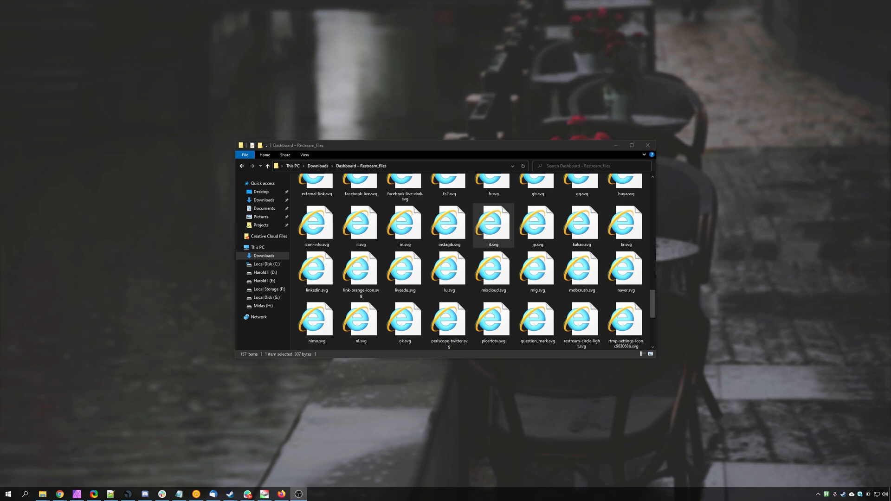
left_click(449, 269)
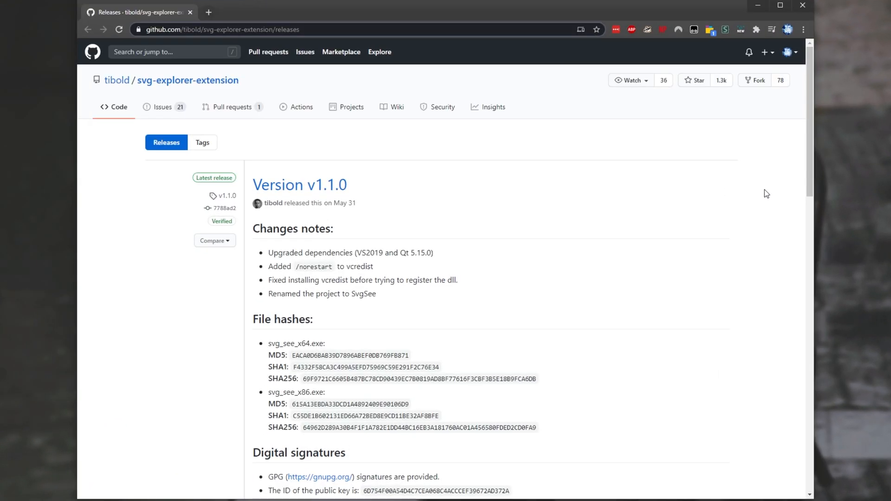
mouse_move(221, 91)
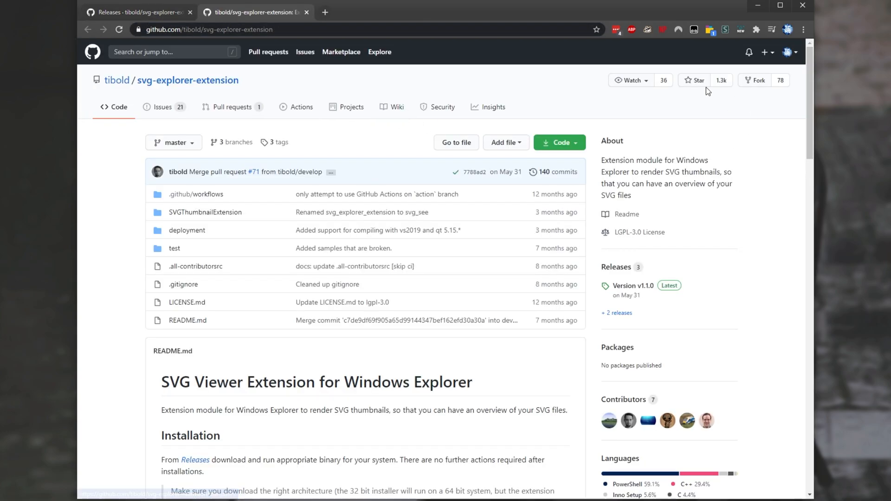
mouse_move(597, 153)
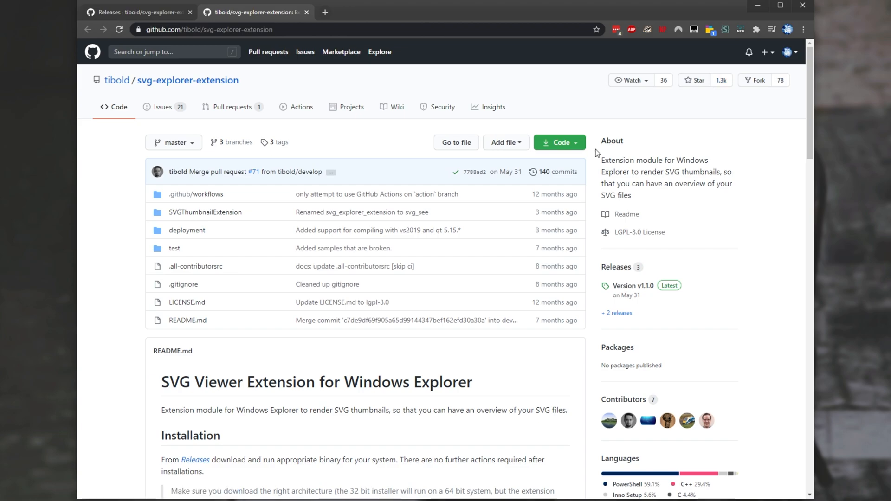
mouse_move(644, 339)
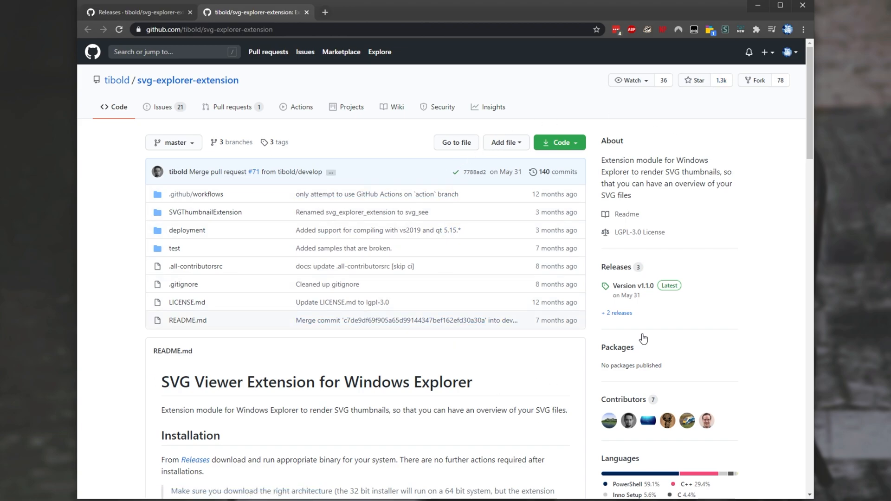
mouse_move(720, 86)
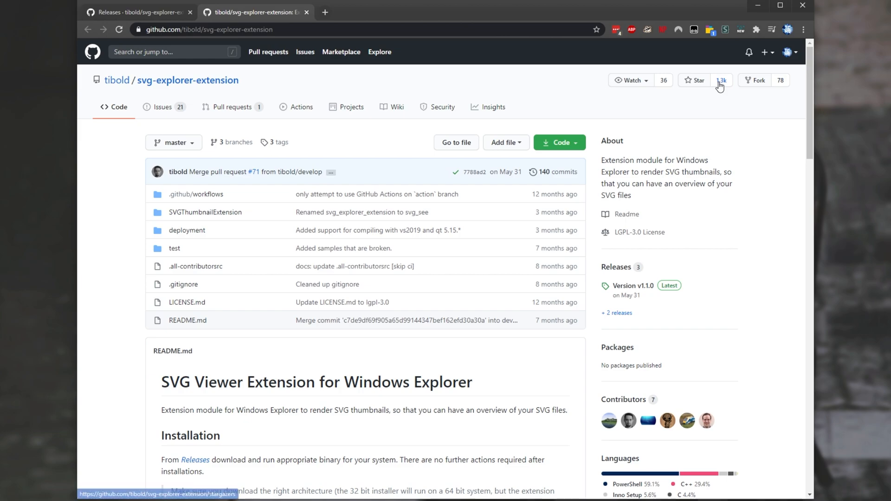
mouse_move(696, 87)
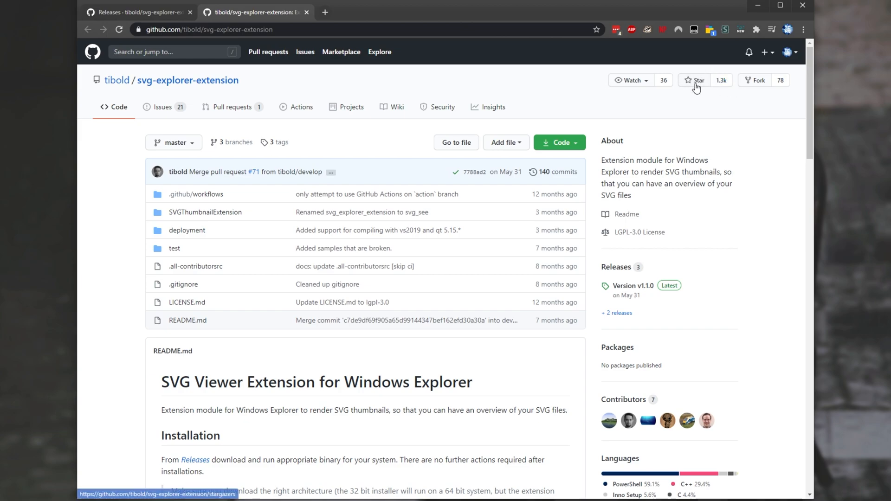
mouse_move(705, 96)
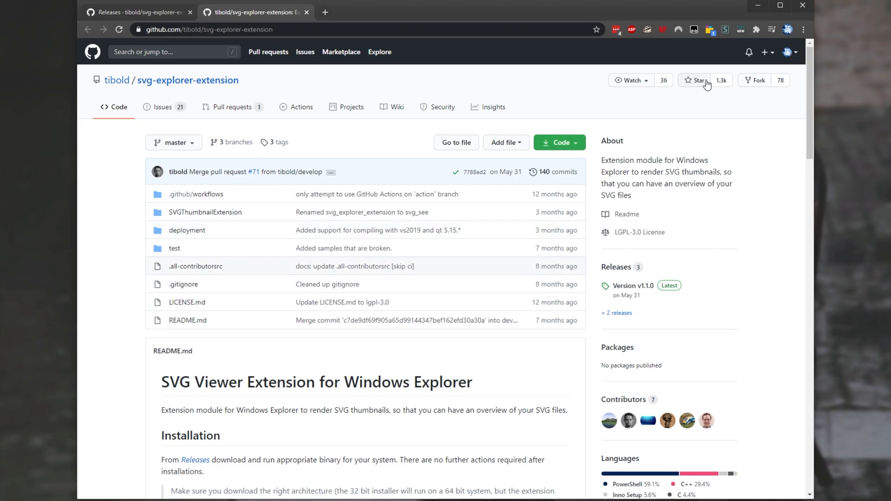
Step: Scroll through the svg-explorer-extension README's installation and troubleshooting notes and back to the top
scroll("down", 3)
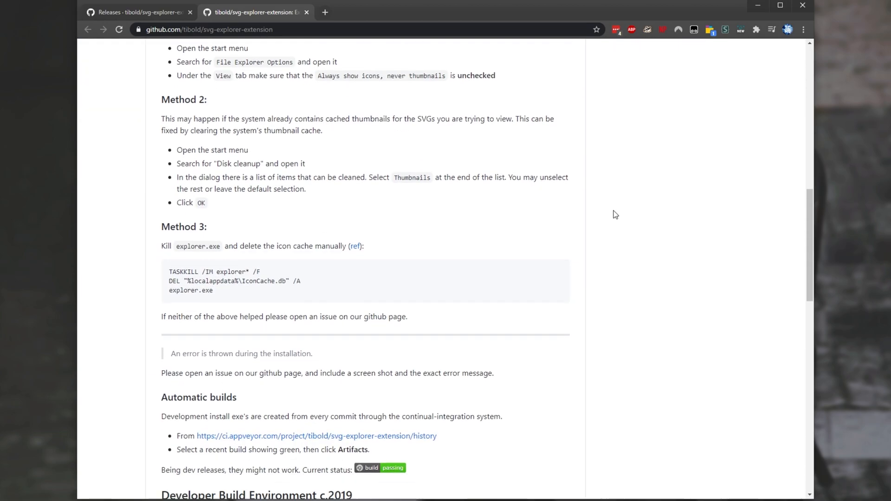
scroll("down", 3)
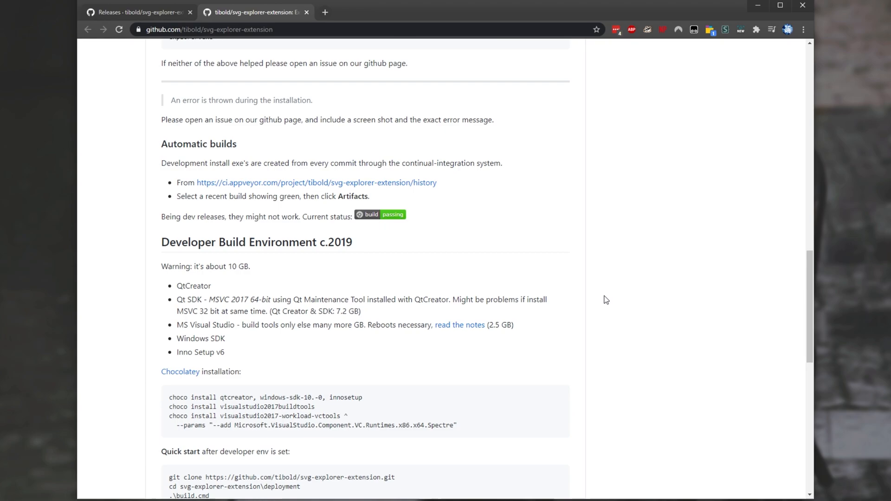
scroll("up", 3)
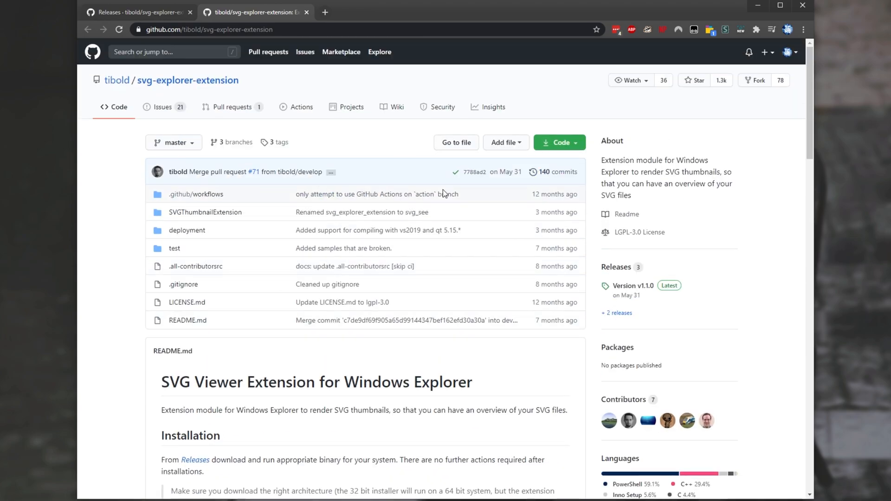
mouse_move(526, 220)
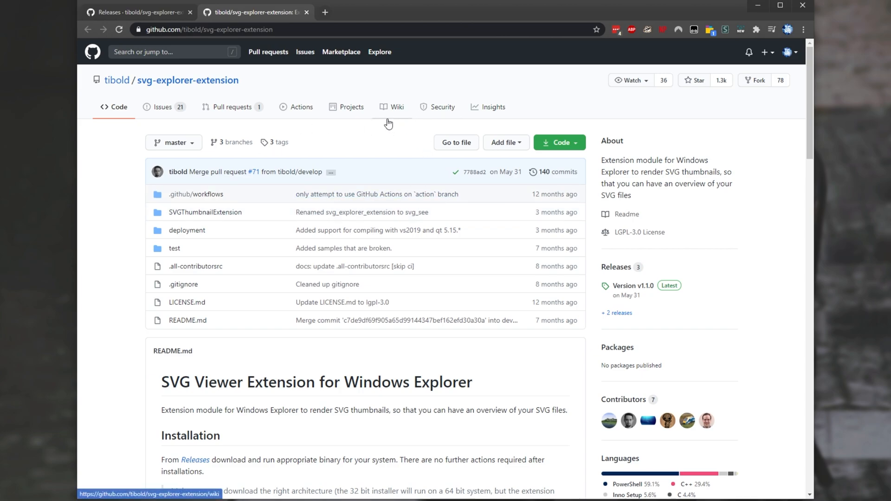
mouse_move(434, 65)
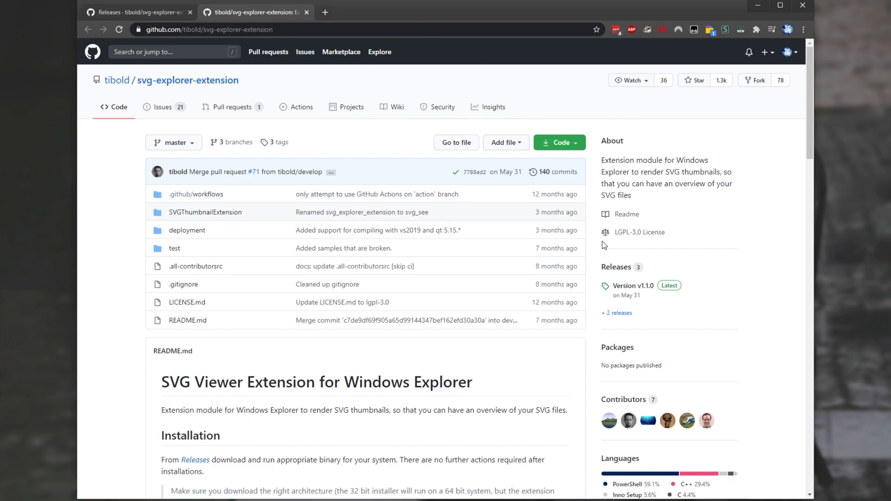
mouse_move(616, 267)
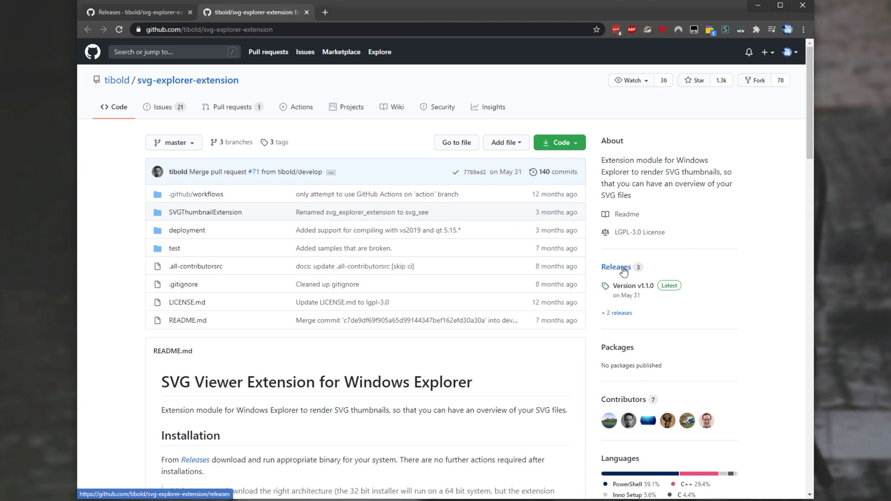
mouse_move(632, 286)
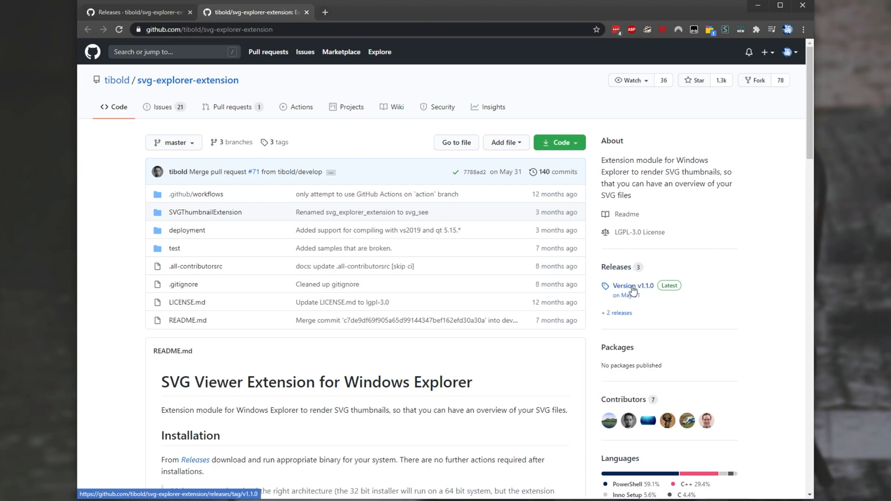
Step: Bring up the Version v1.1.0 release page in a new tab and reach its Assets list
right_click(632, 286)
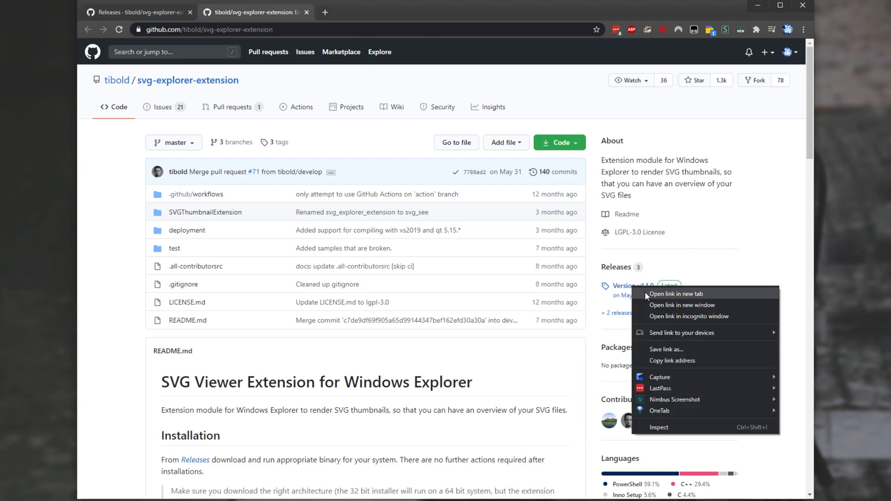
left_click(676, 295)
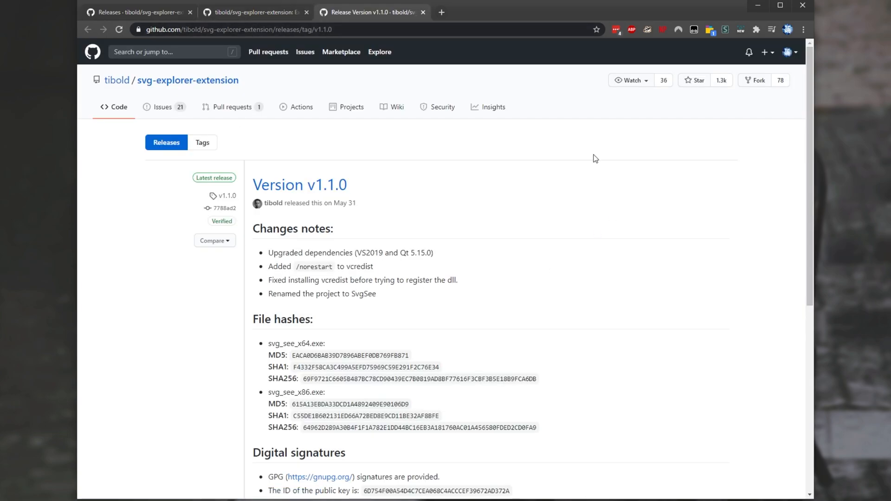
scroll("down", 3)
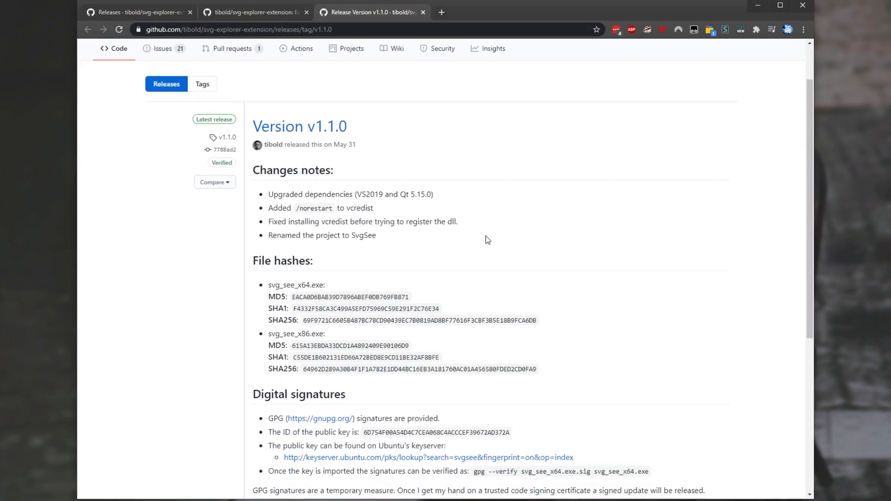
scroll("down", 3)
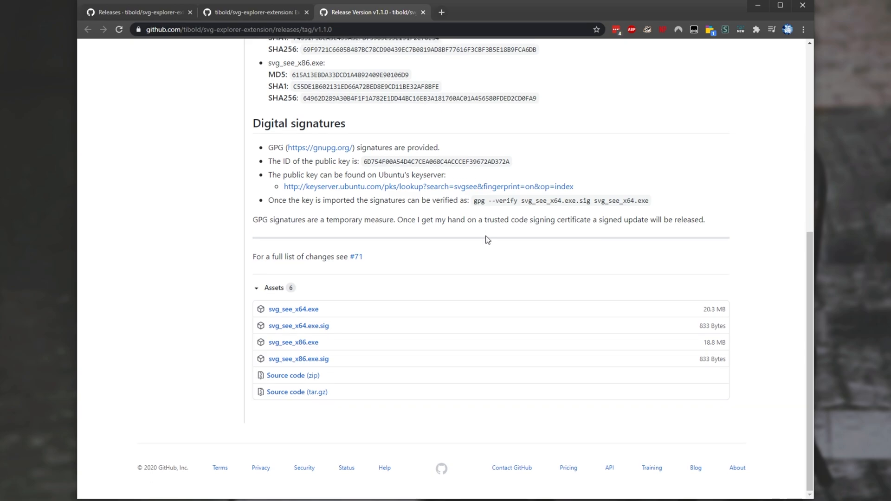
mouse_move(294, 309)
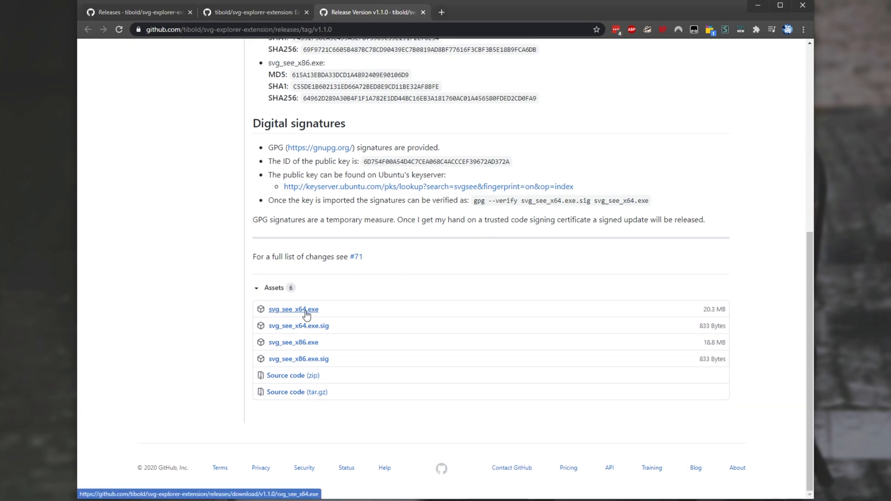
mouse_move(294, 343)
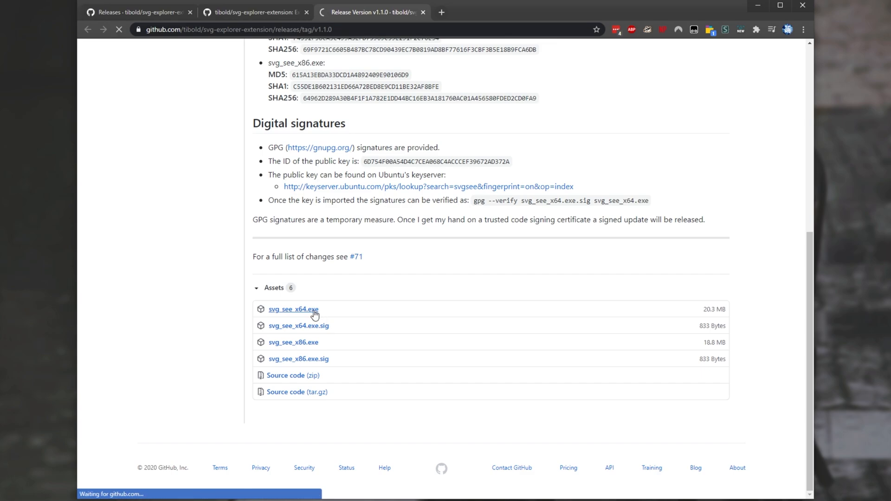
Step: Download the 64-bit svg_see_x64.exe installer and return to the repository tab
left_click(294, 310)
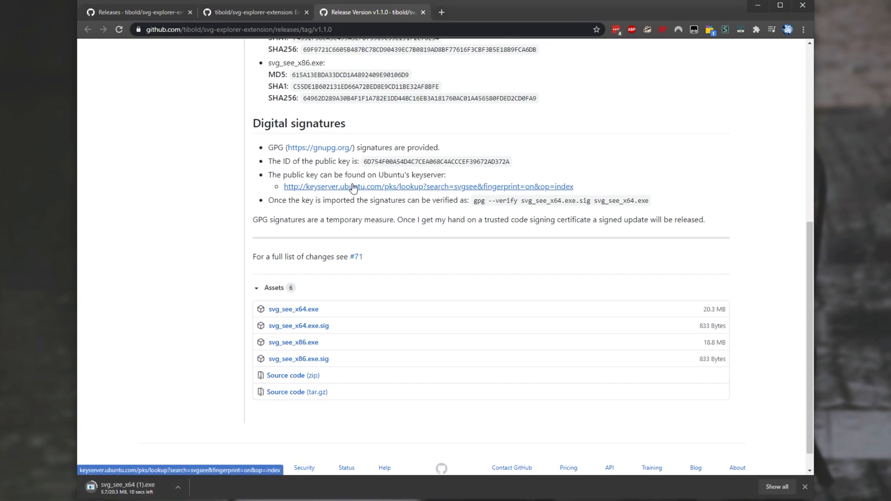
left_click(254, 12)
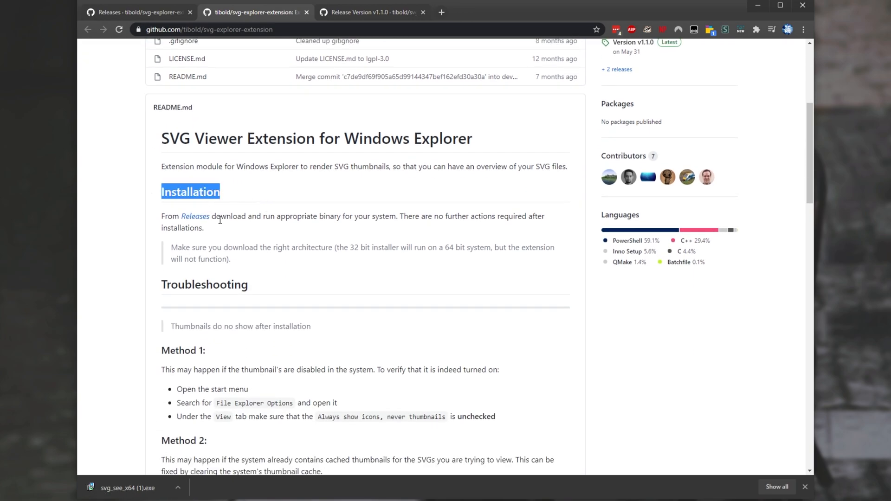
Step: Review the README's Installation and Troubleshooting sections on system architecture
left_click(331, 221)
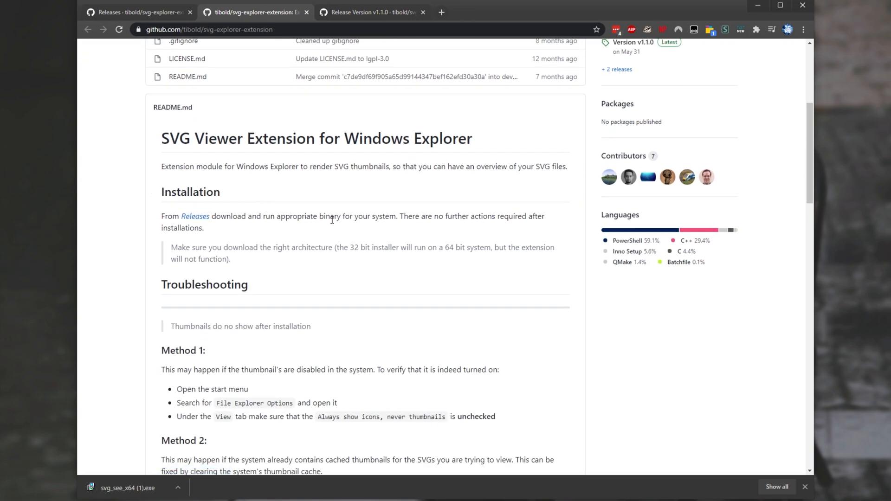
mouse_move(479, 215)
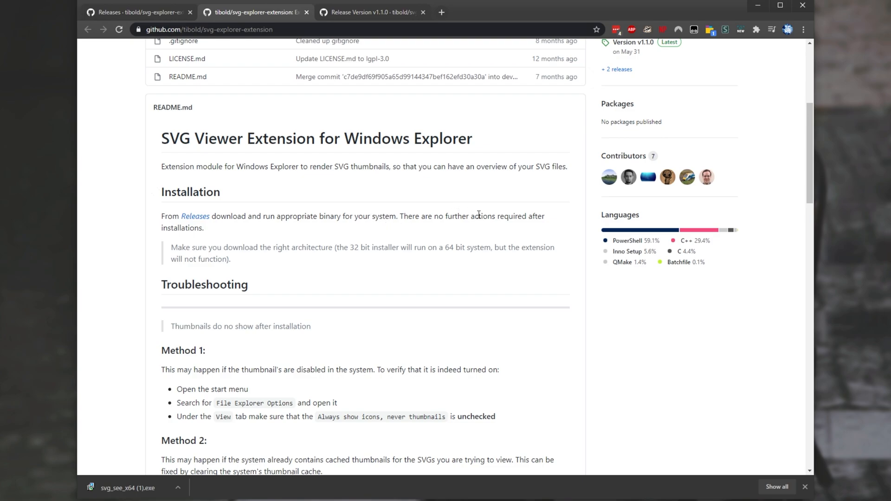
mouse_move(212, 234)
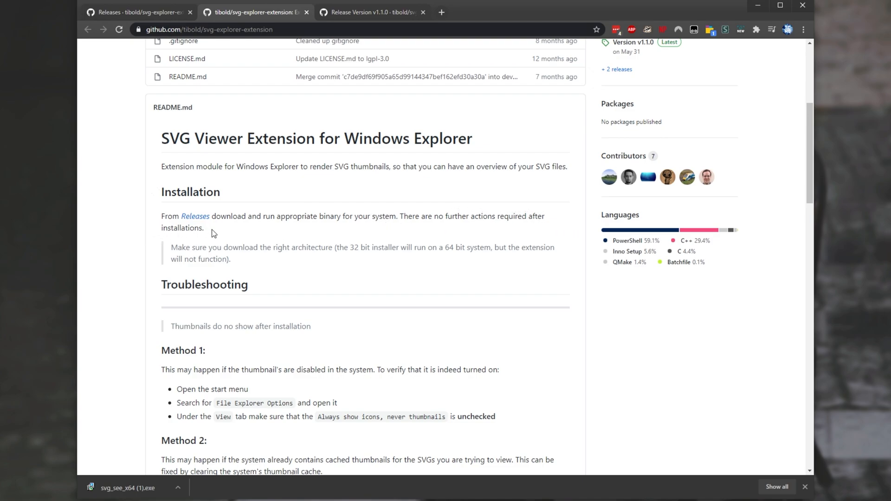
mouse_move(212, 245)
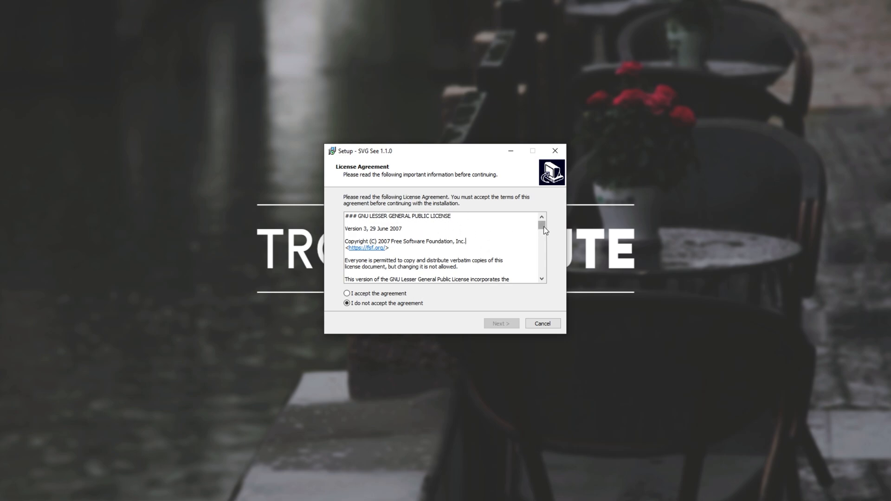
Step: Accept the SVG See license and install into the default C:\Program Files\SvgSee folder
left_click(346, 293)
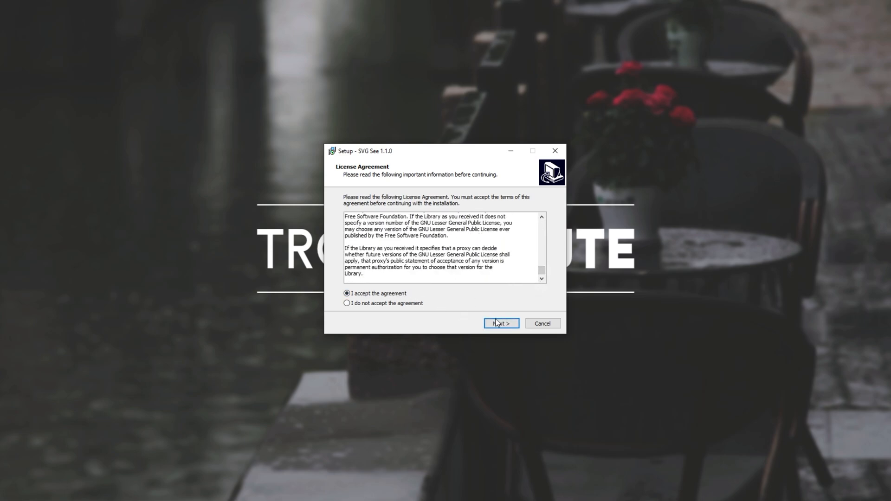
left_click(500, 323)
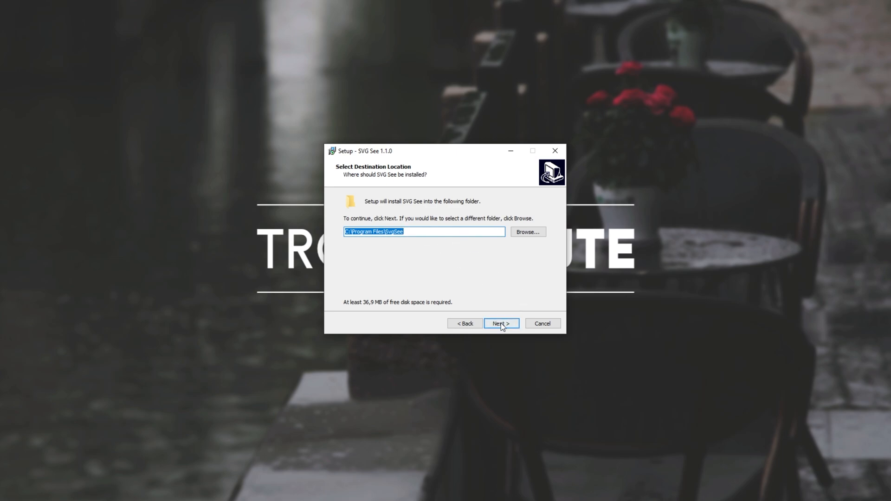
left_click(501, 323)
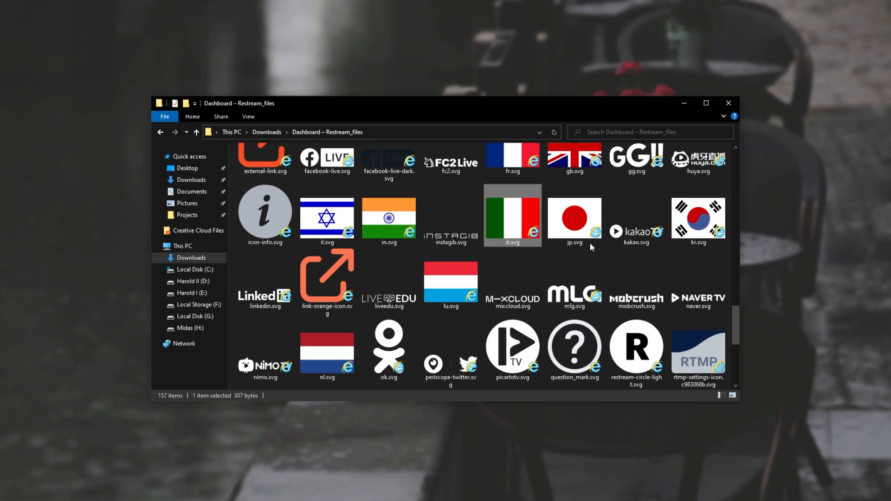
mouse_move(522, 266)
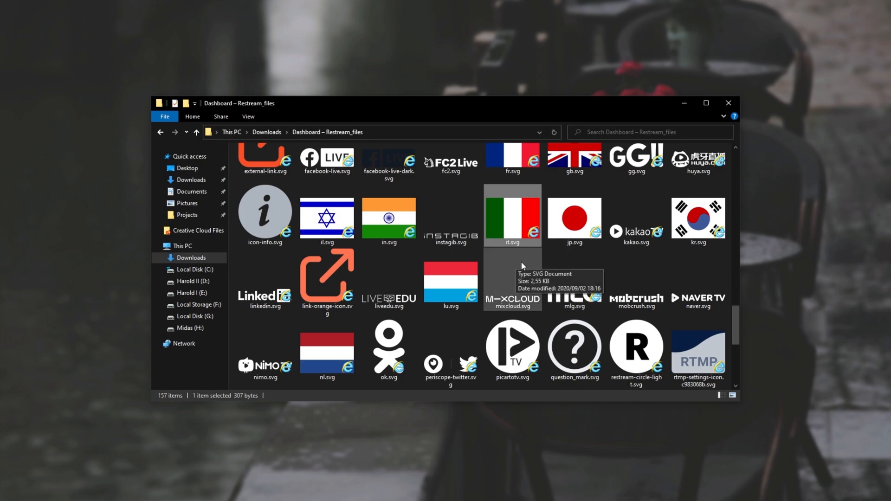
mouse_move(530, 235)
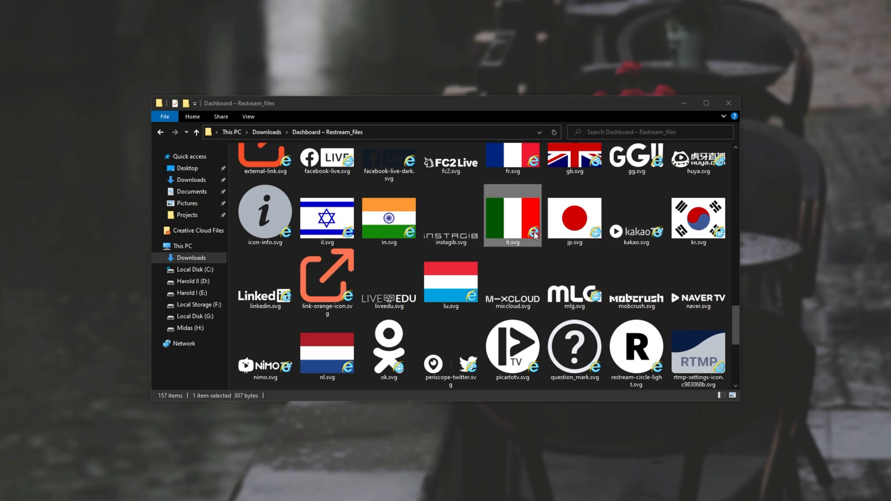
Step: Check the Restream_files SVG thumbnails now render, then minimize that folder window
left_click(513, 279)
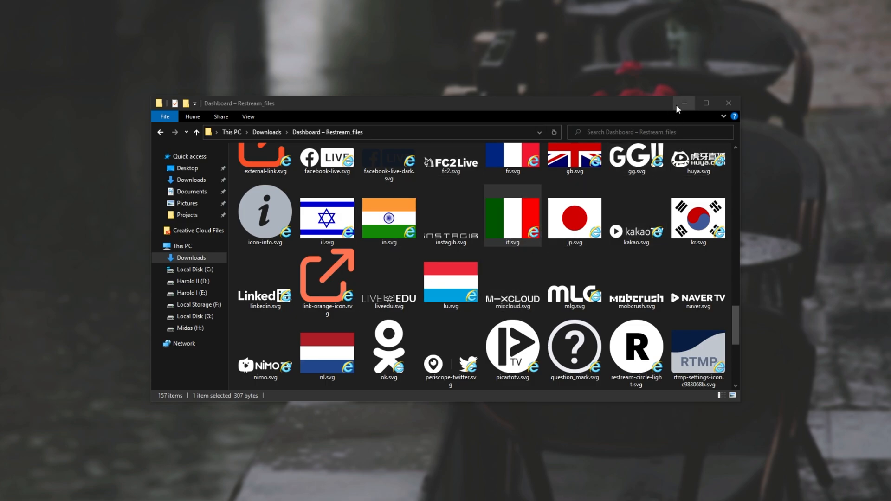
left_click(512, 216)
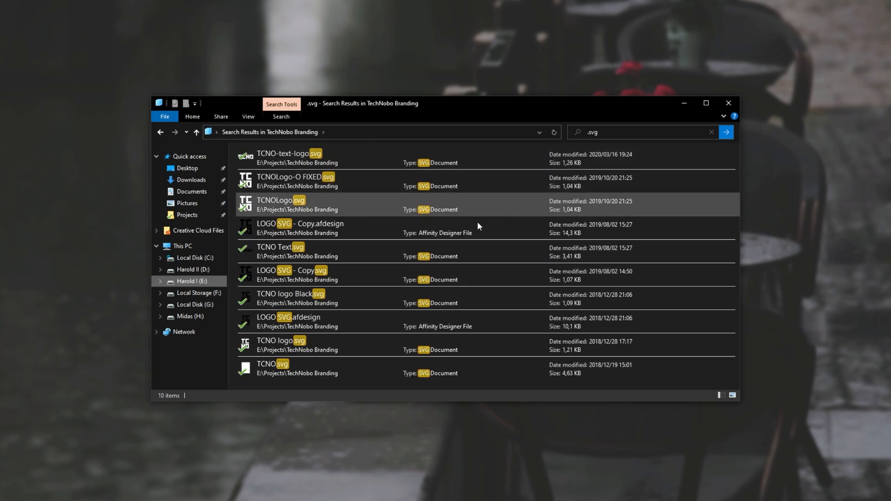
Step: Switch the .svg results between Large icons and Details views, checking TCNOLogo.svg
left_click(721, 396)
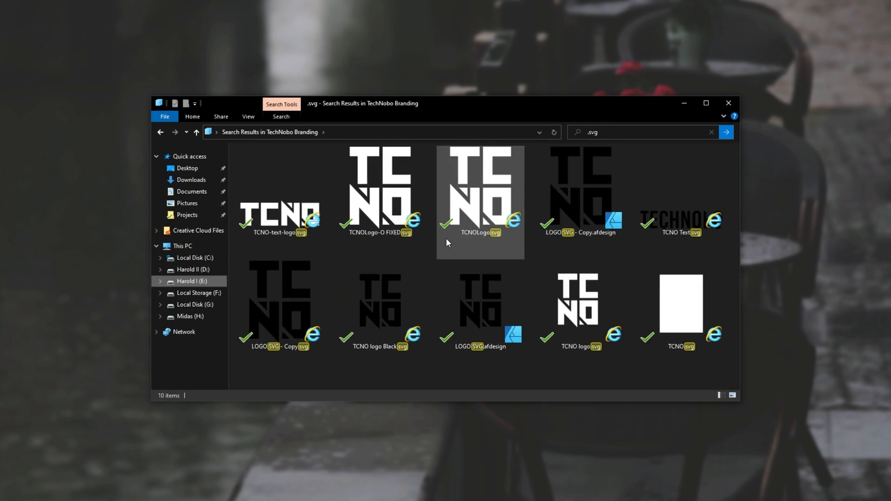
left_click(733, 395)
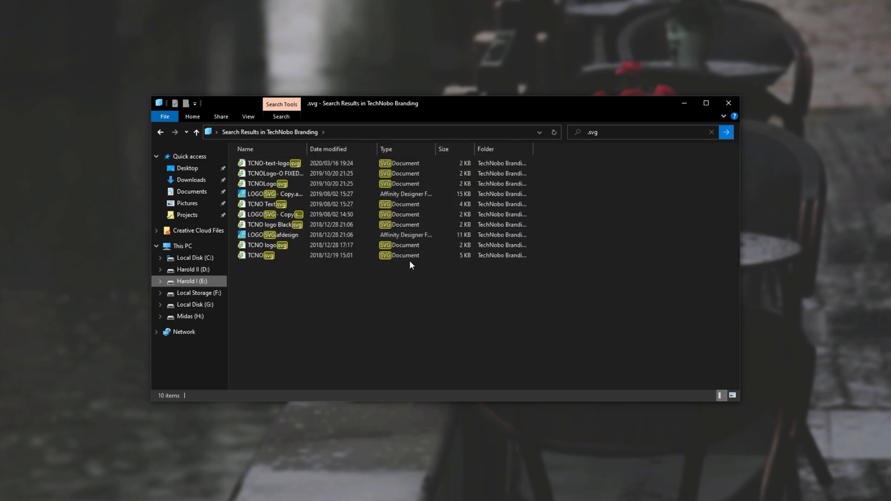
left_click(268, 183)
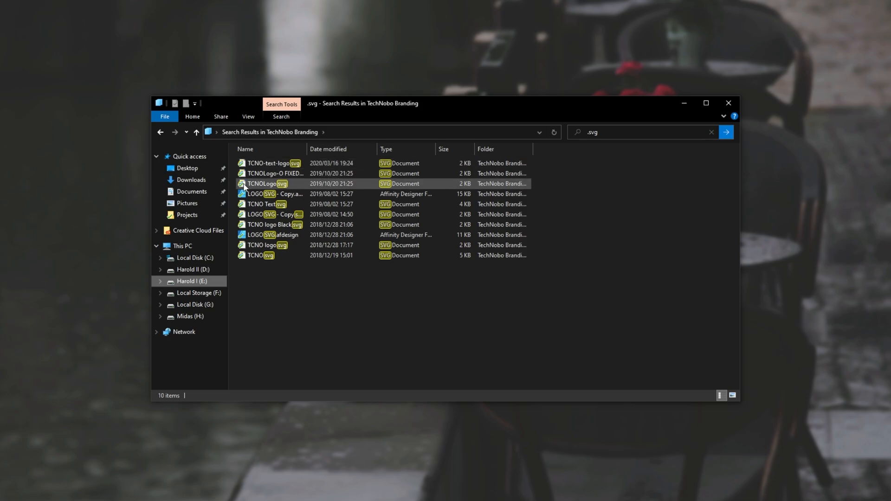
left_click(305, 322)
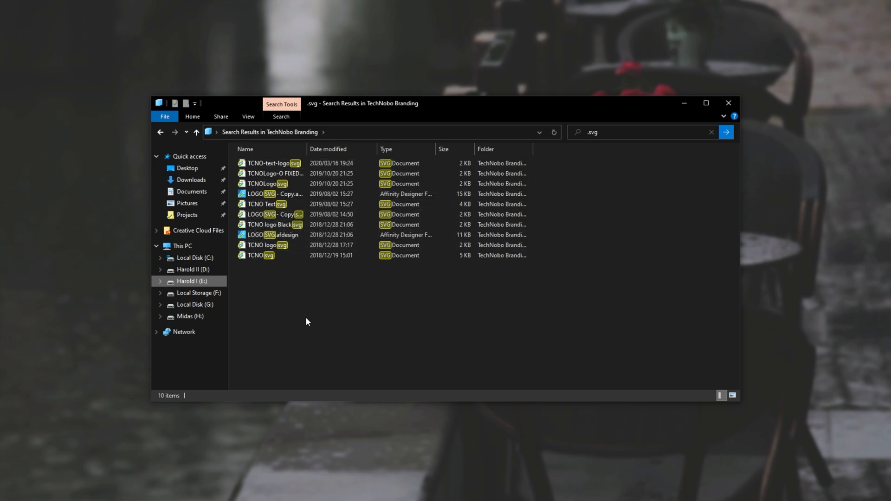
Step: Settle the .svg search results on a Medium icons row with all ten logo previews rendering
left_click(733, 396)
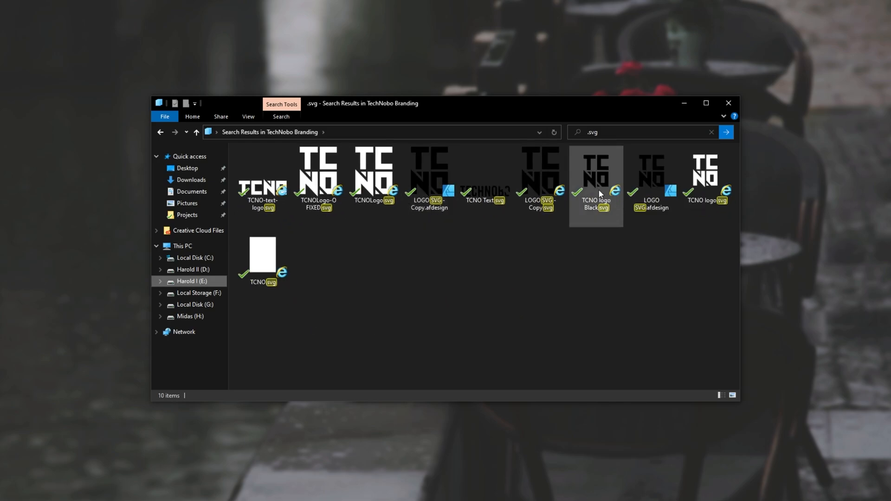
left_click(651, 182)
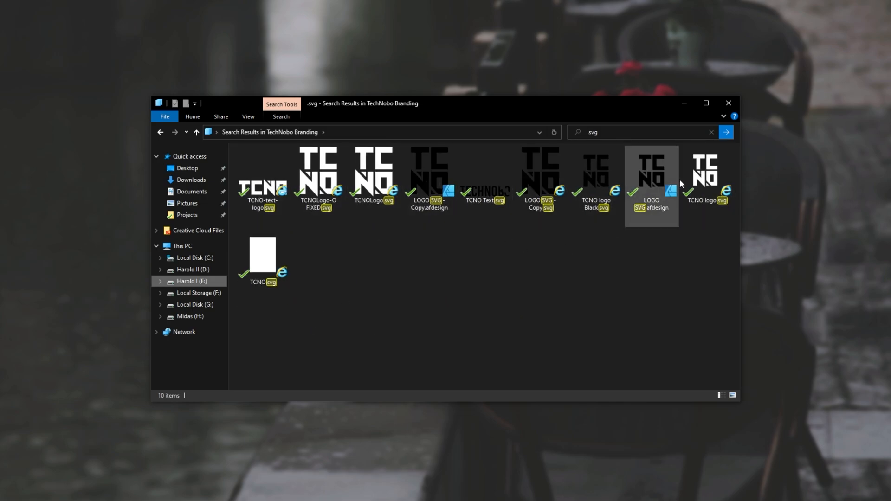
left_click(540, 171)
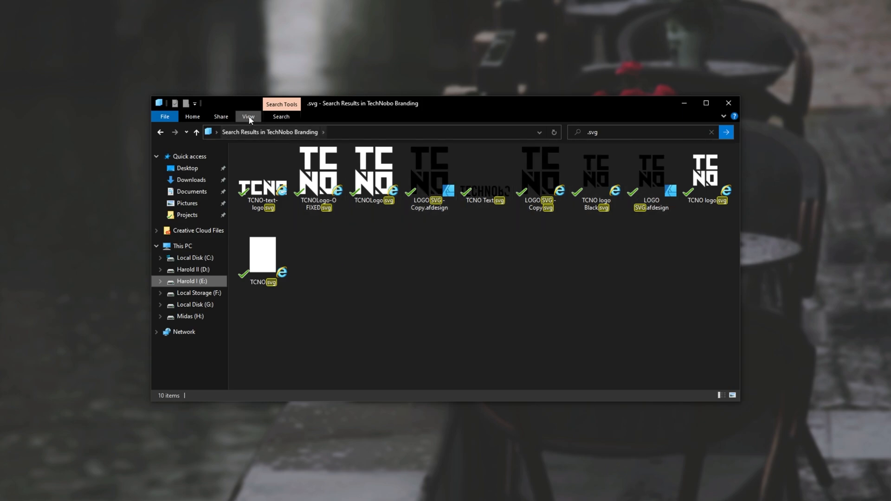
Step: Choose another Layout option so results show small thumbnails with type and size details
left_click(248, 117)
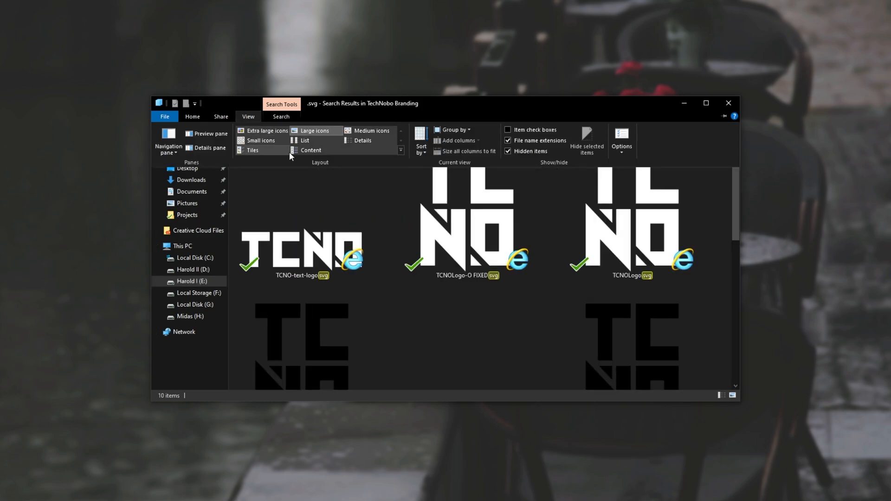
left_click(304, 140)
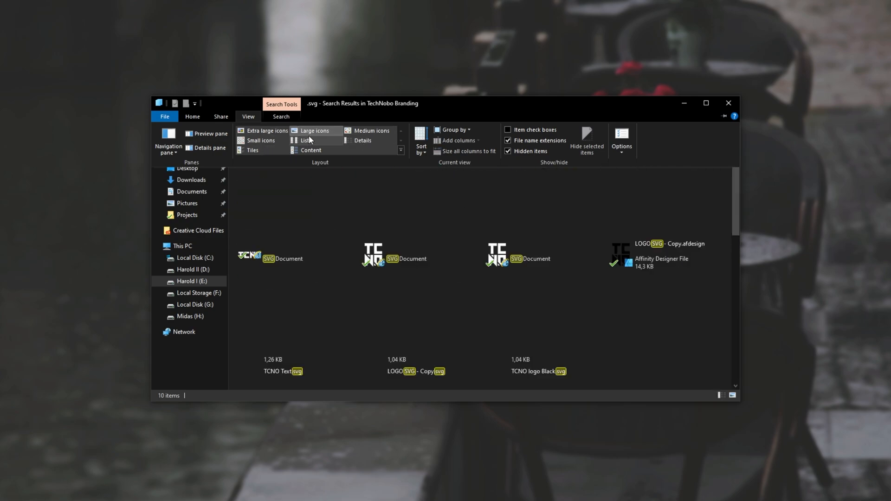